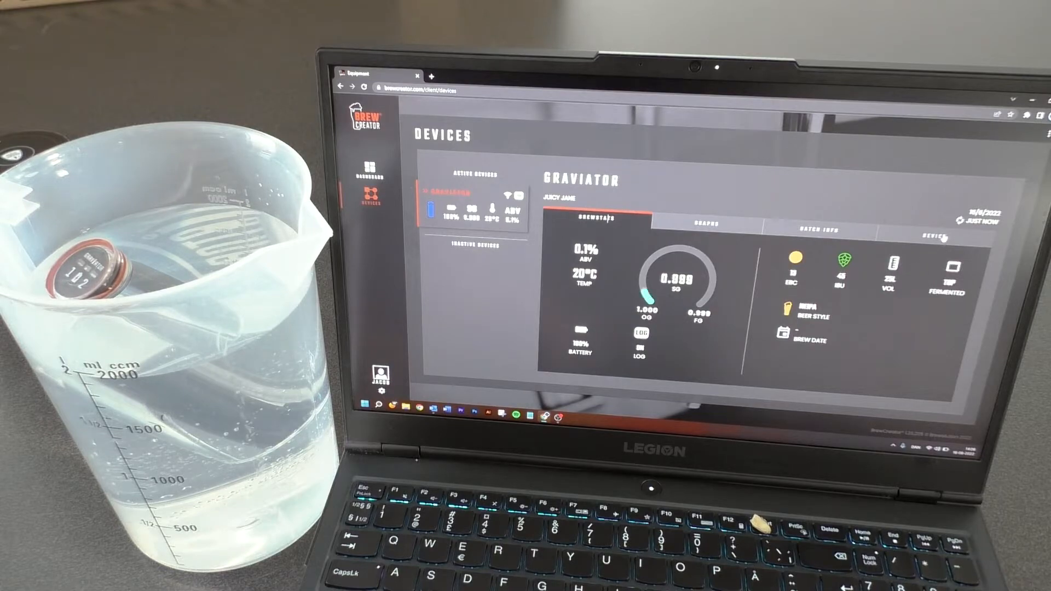
click(933, 233)
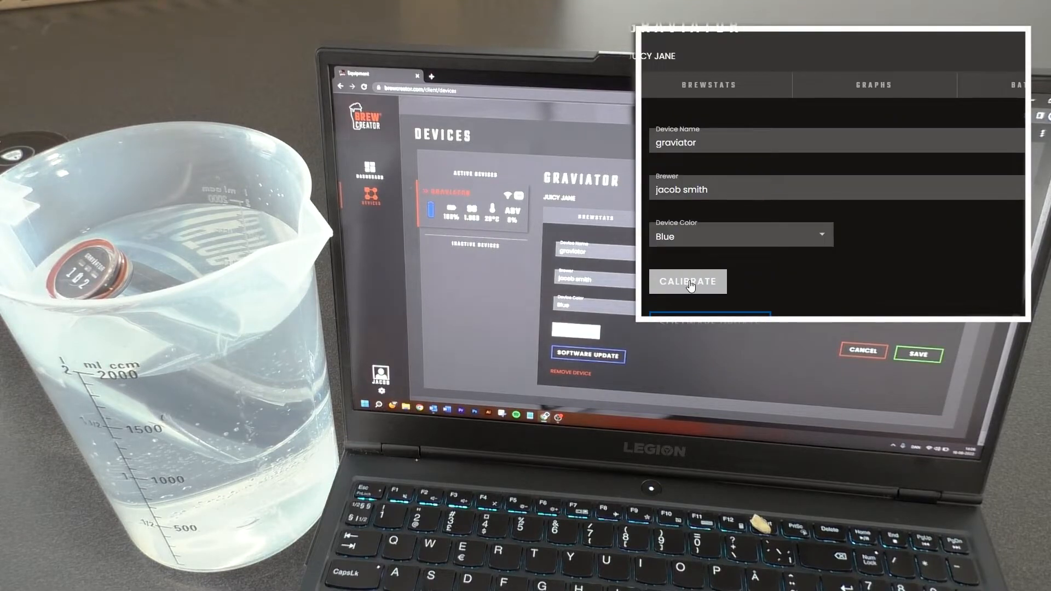
click(688, 282)
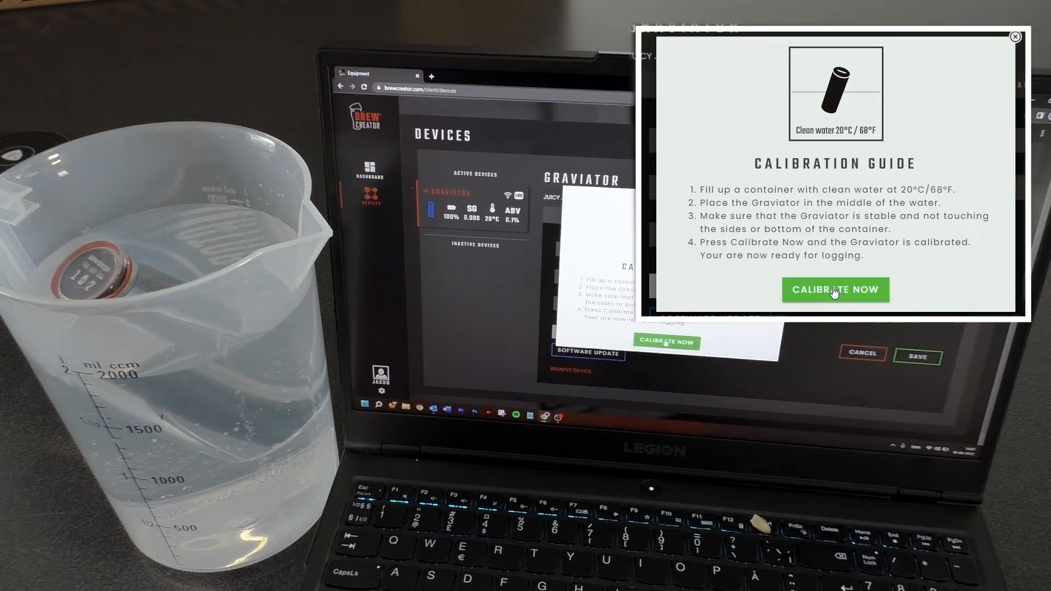
Step: Calibrate the Graviator against clean water at 20°C
click(835, 289)
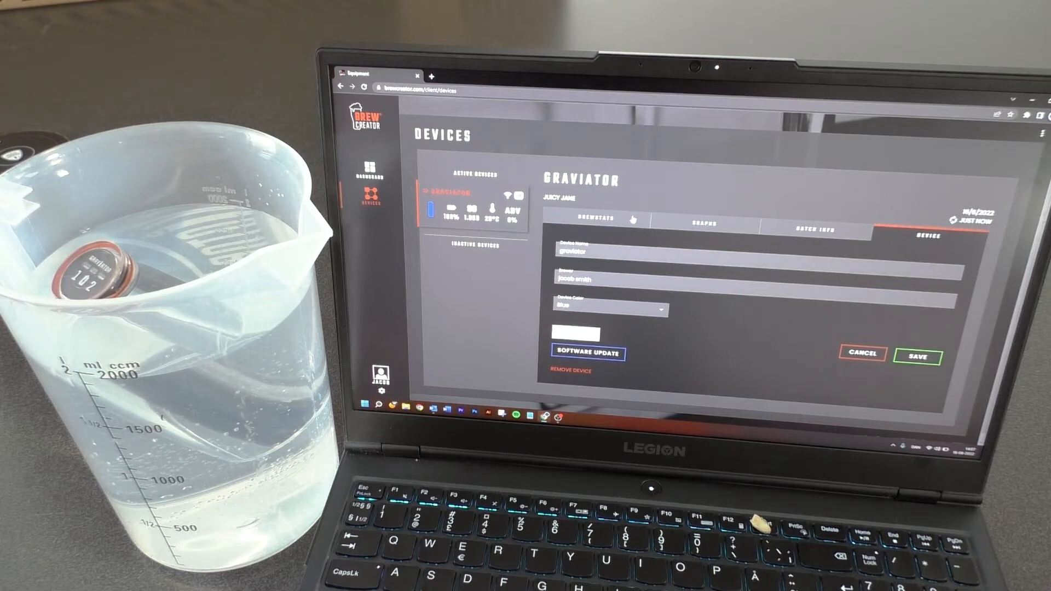
Step: Return to the Graviator's BrewStats showing SG 1.000 and 0% ABV
click(597, 219)
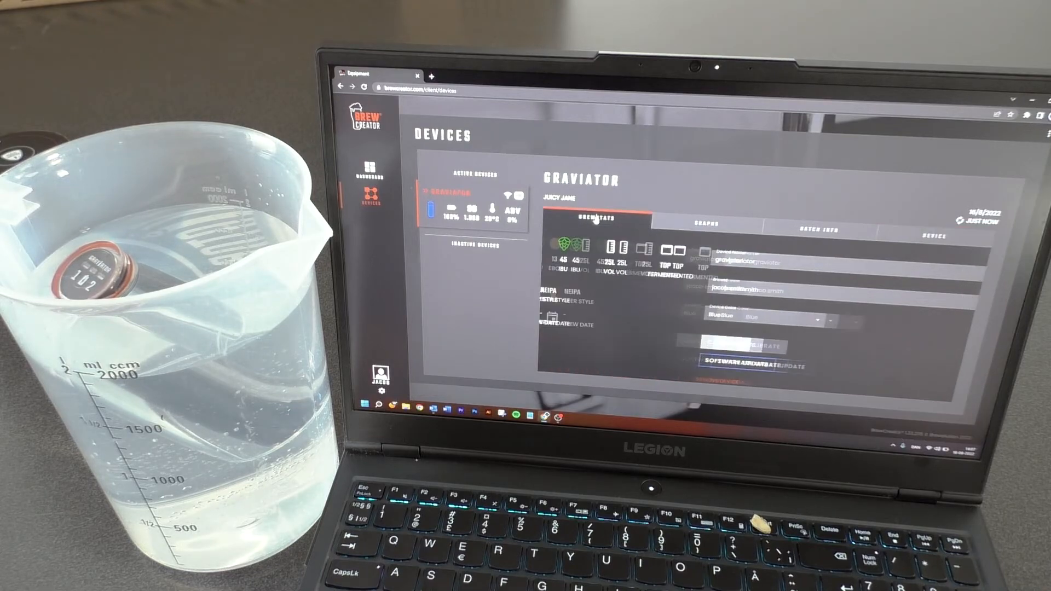